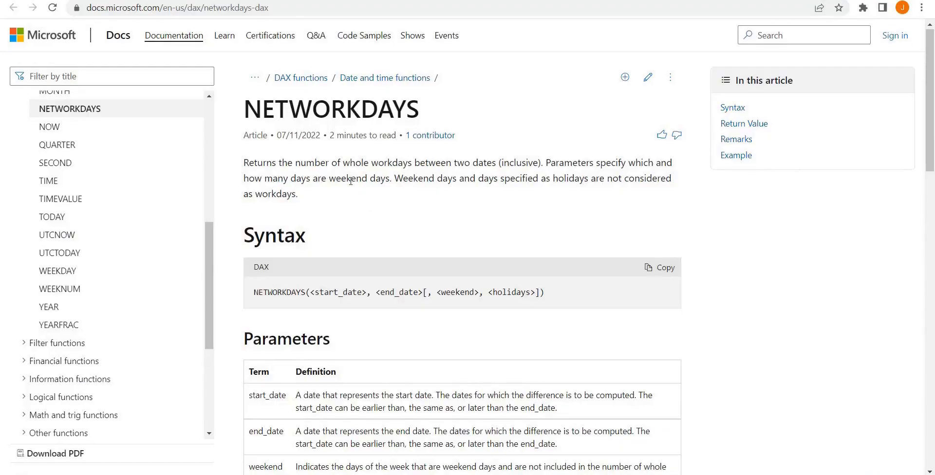
pyautogui.moveTo(508, 197)
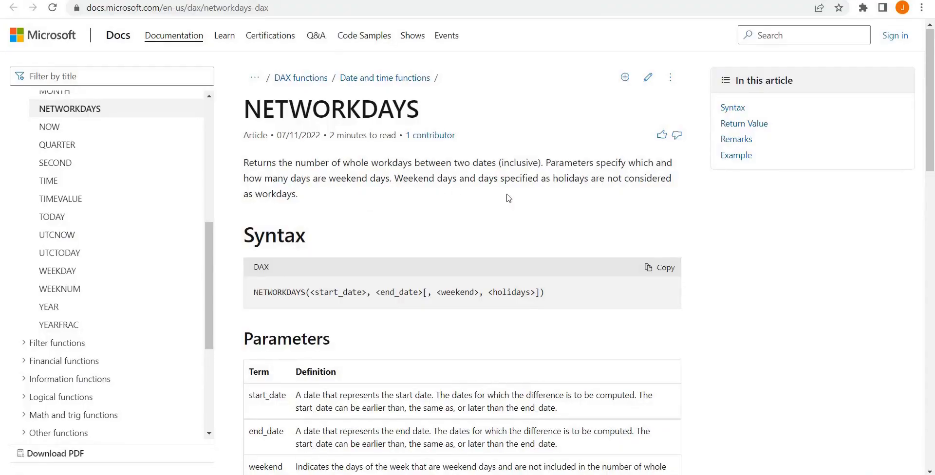
pyautogui.moveTo(469, 191)
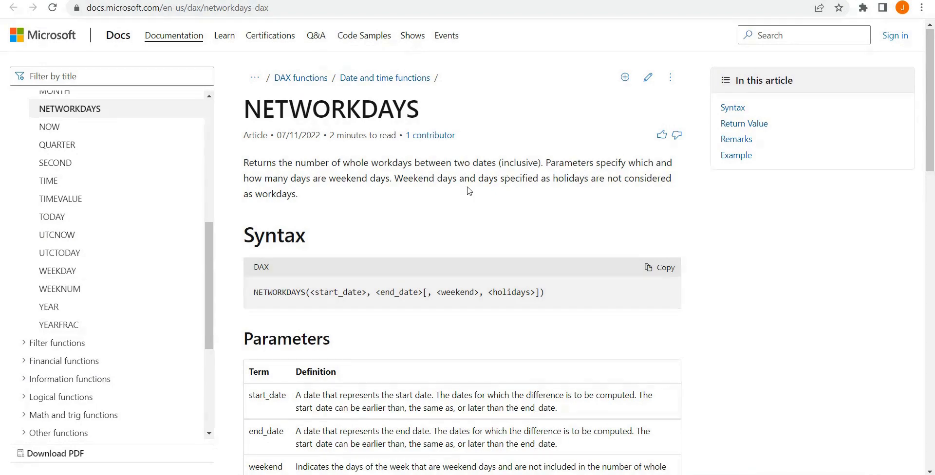
pyautogui.moveTo(415, 184)
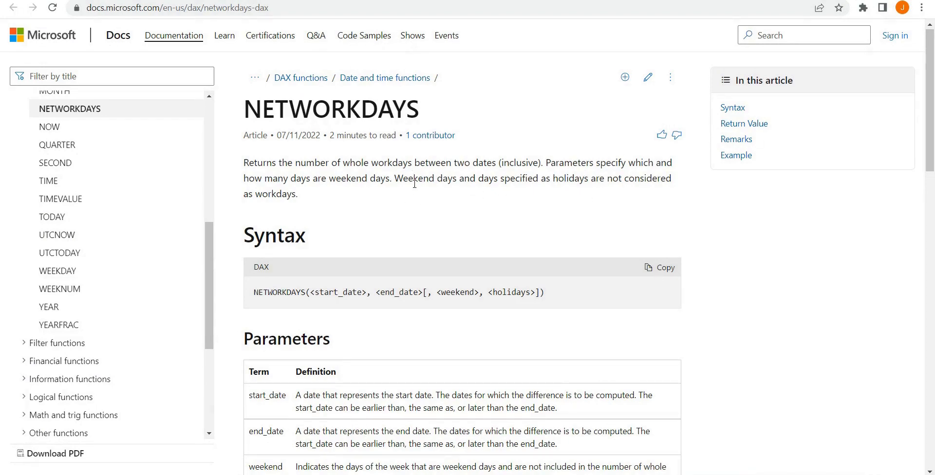
pyautogui.moveTo(345, 256)
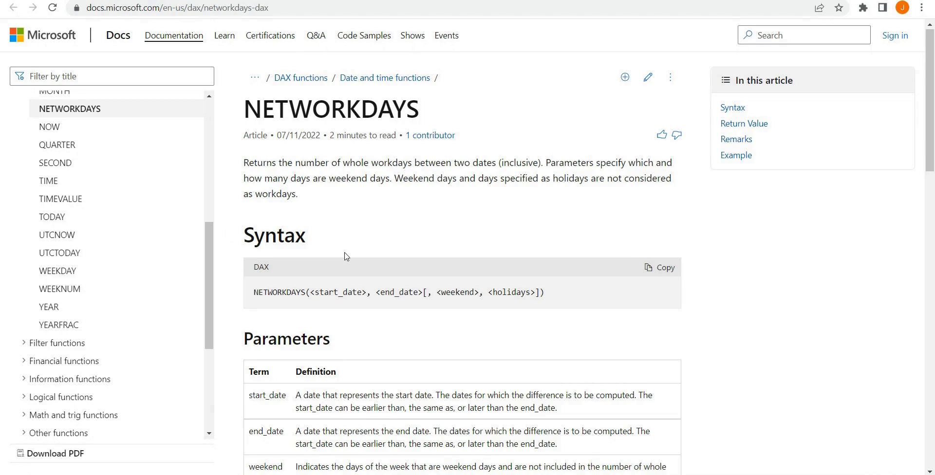
pyautogui.moveTo(341, 294)
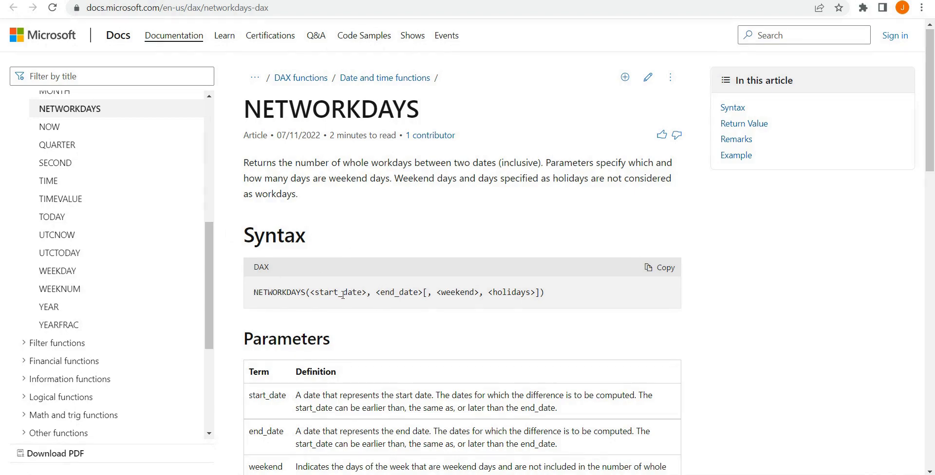
pyautogui.moveTo(400, 292)
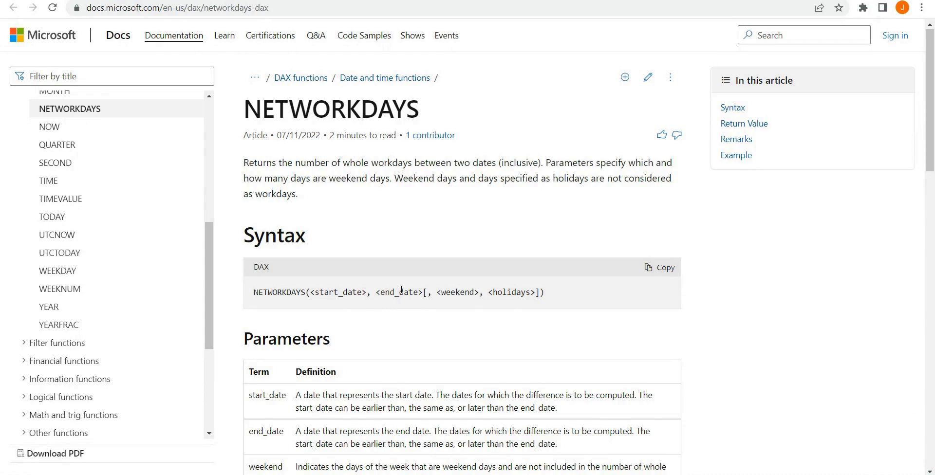
pyautogui.moveTo(466, 293)
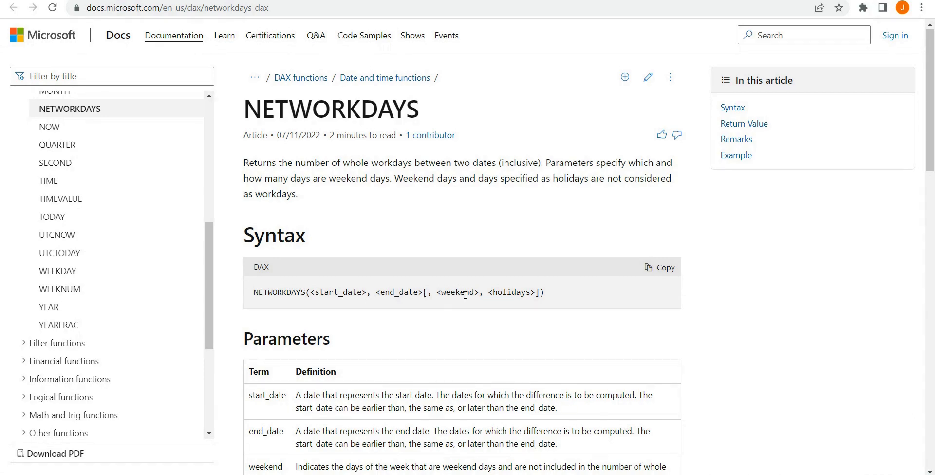
pyautogui.moveTo(516, 293)
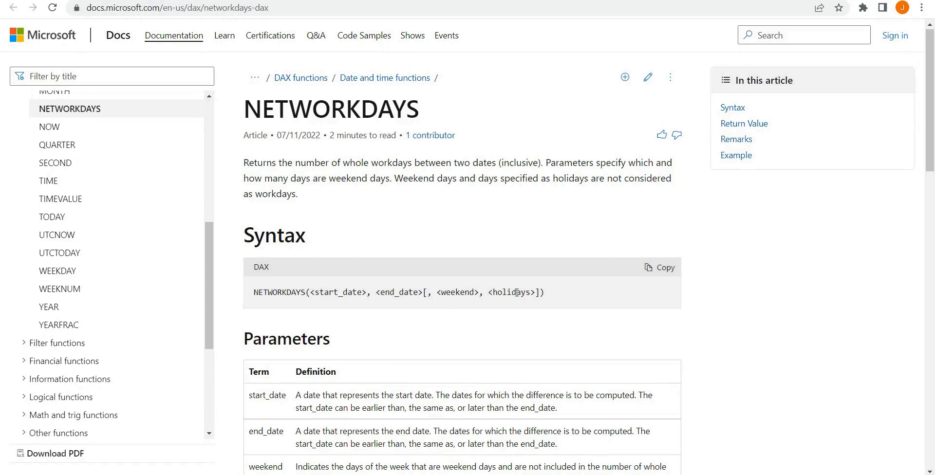
pyautogui.moveTo(384, 370)
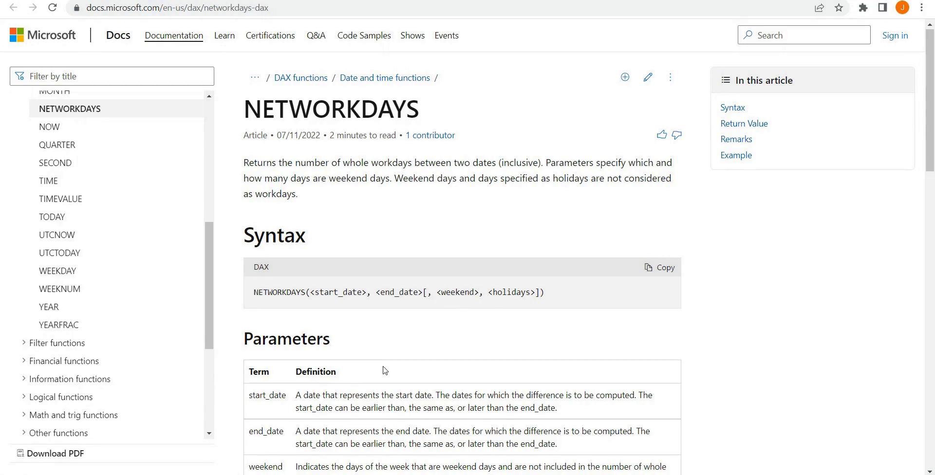
# Scroll to the NETWORKDAYS Parameters table showing weekend codes and the holidays entry
pyautogui.scroll(-3)
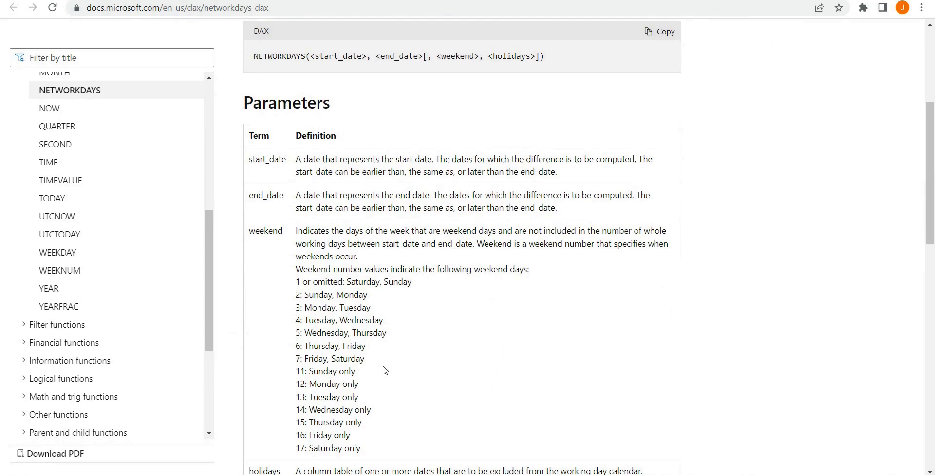
pyautogui.moveTo(437, 177)
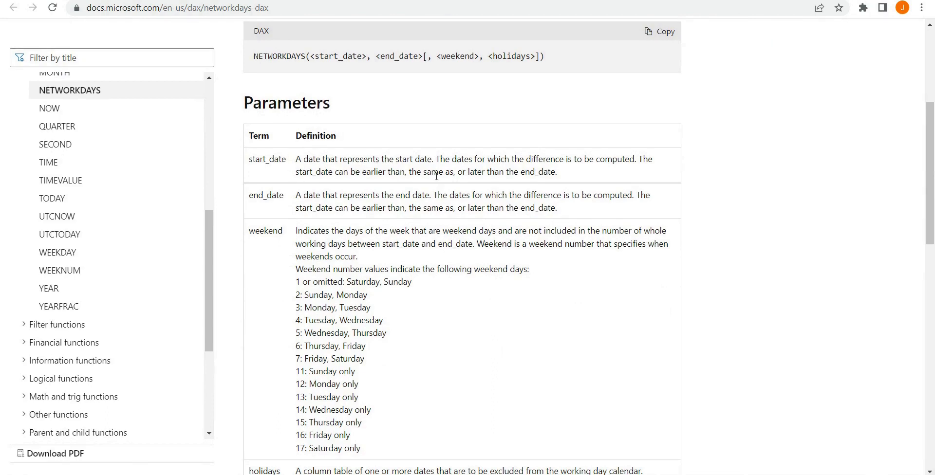
pyautogui.moveTo(367, 264)
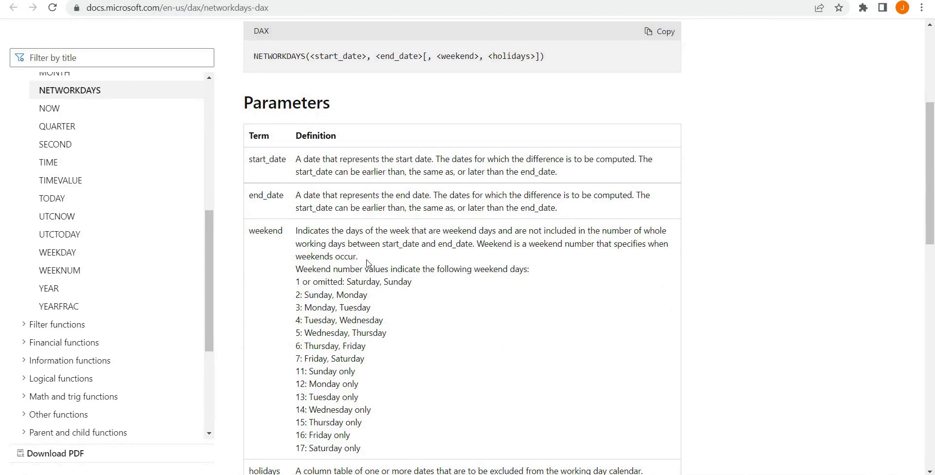
pyautogui.scroll(-3)
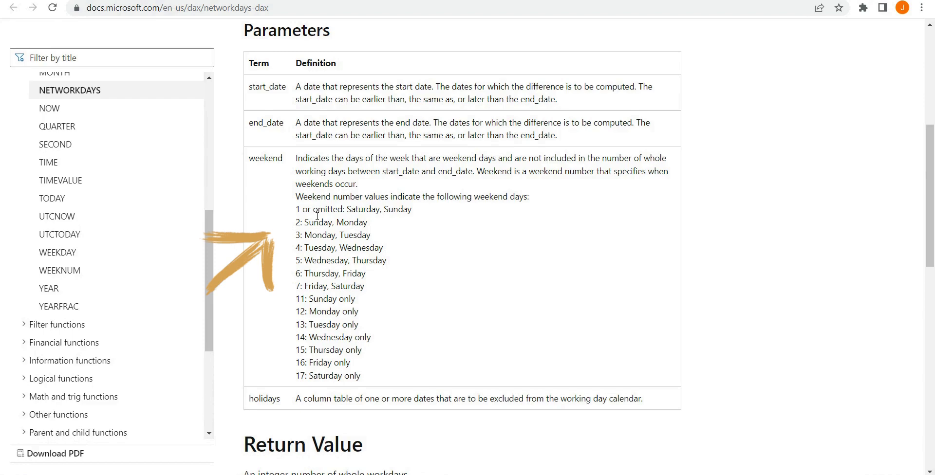
pyautogui.moveTo(349, 206)
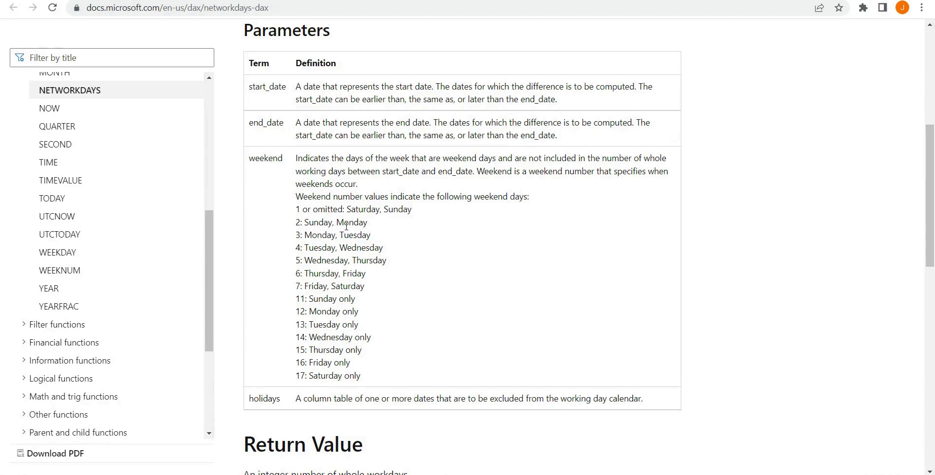
pyautogui.moveTo(404, 454)
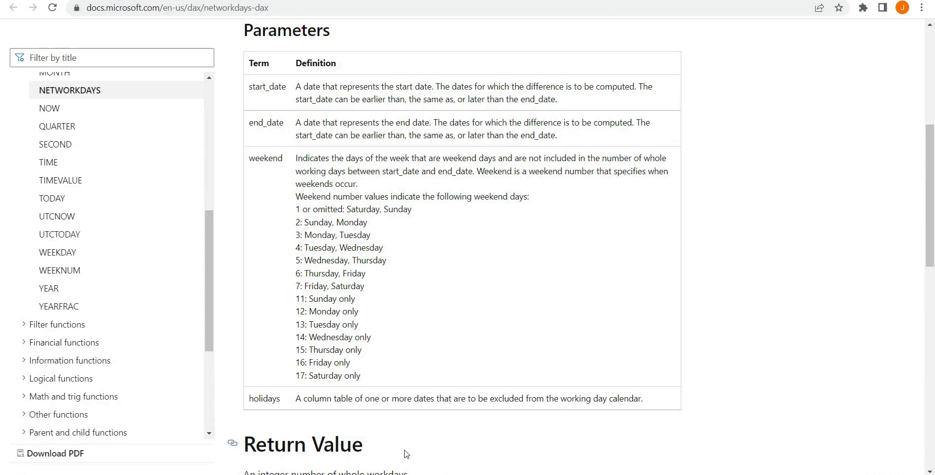
# Scroll past Return Value and Remarks to the NETWORKDAYS example returning 0
pyautogui.scroll(-3)
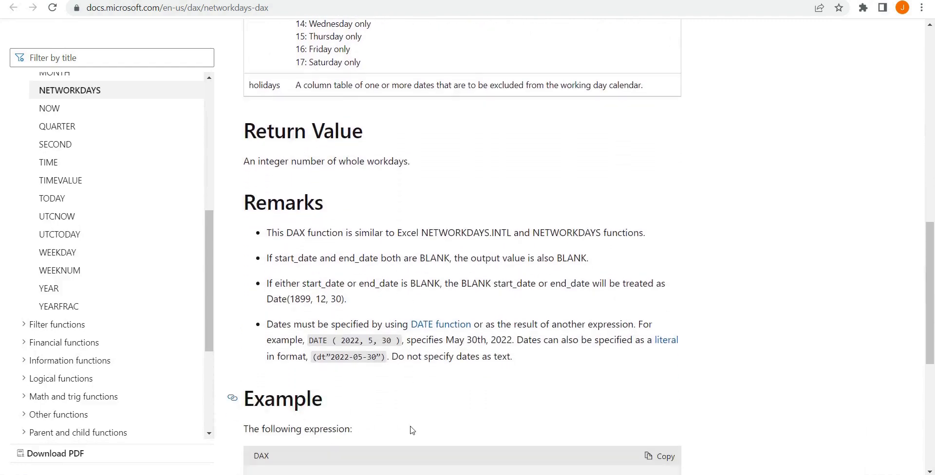
pyautogui.scroll(-3)
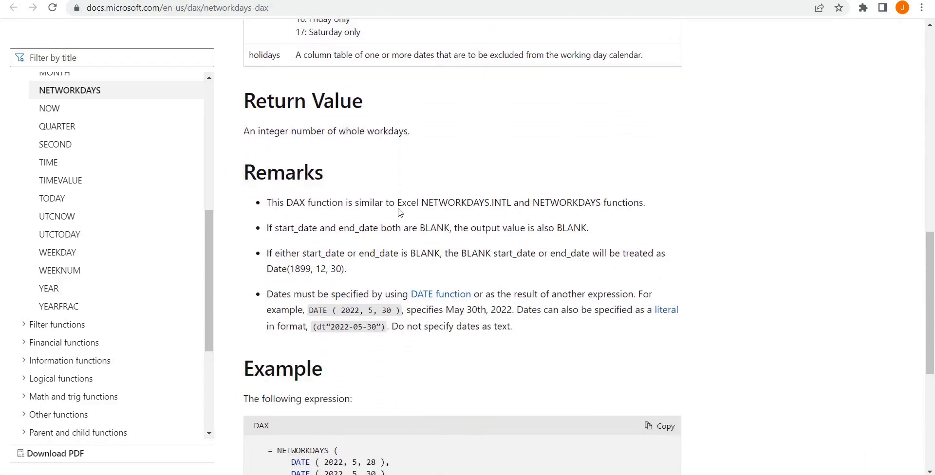
pyautogui.scroll(-3)
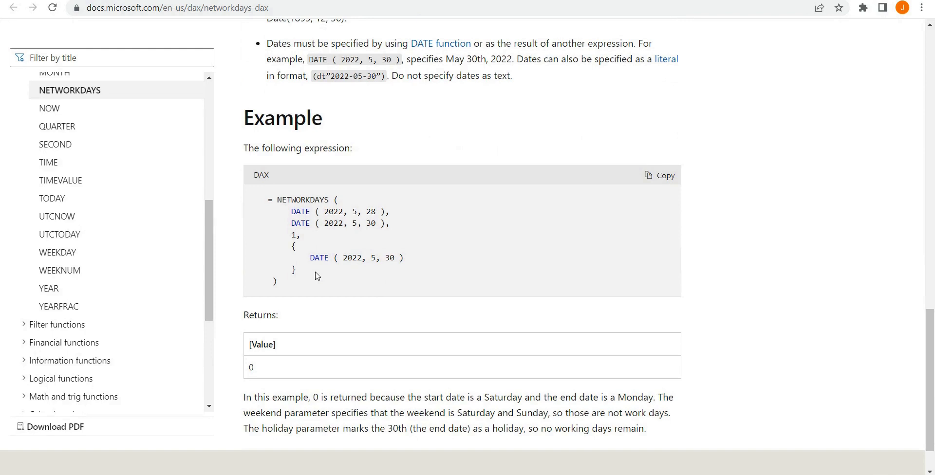
pyautogui.moveTo(364, 279)
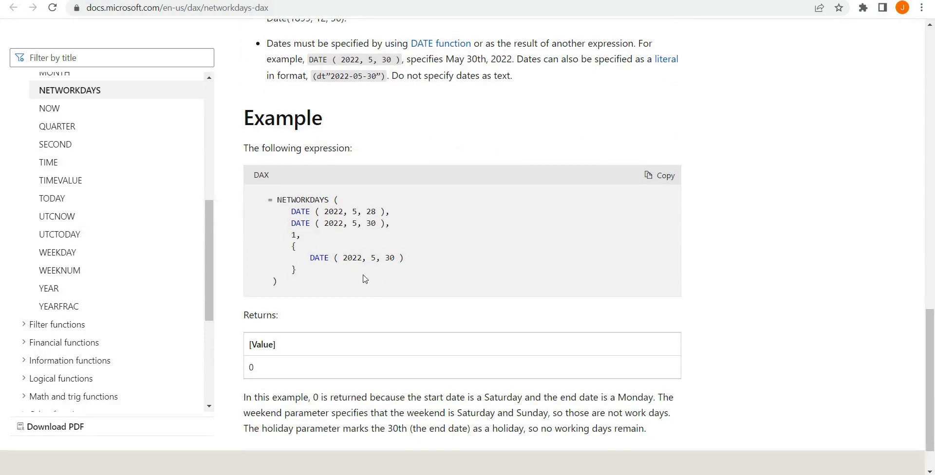
pyautogui.scroll(-3)
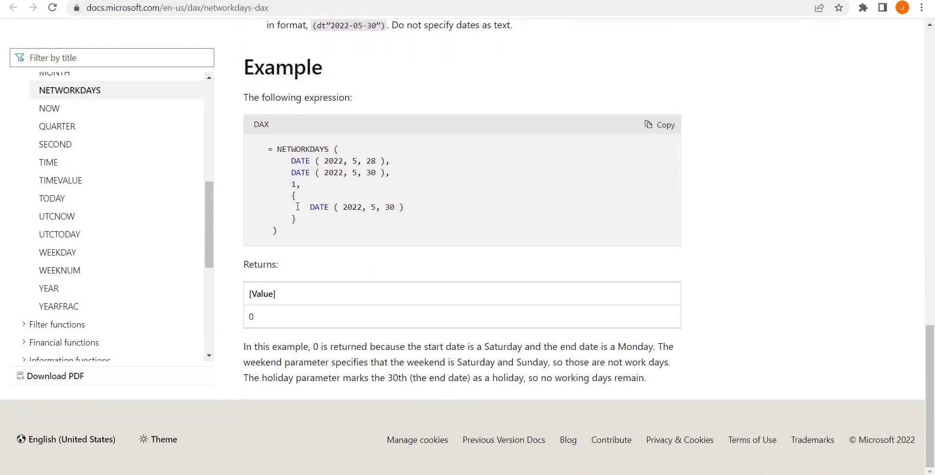
pyautogui.moveTo(570, 368)
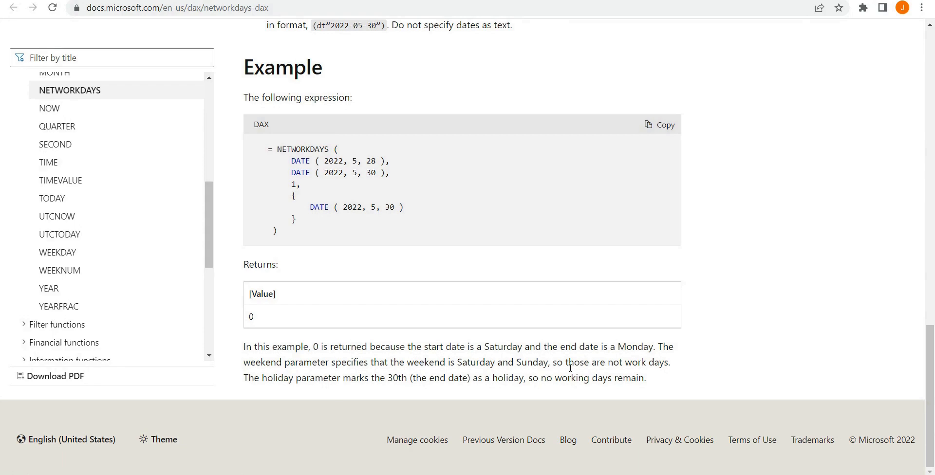
pyautogui.moveTo(286, 373)
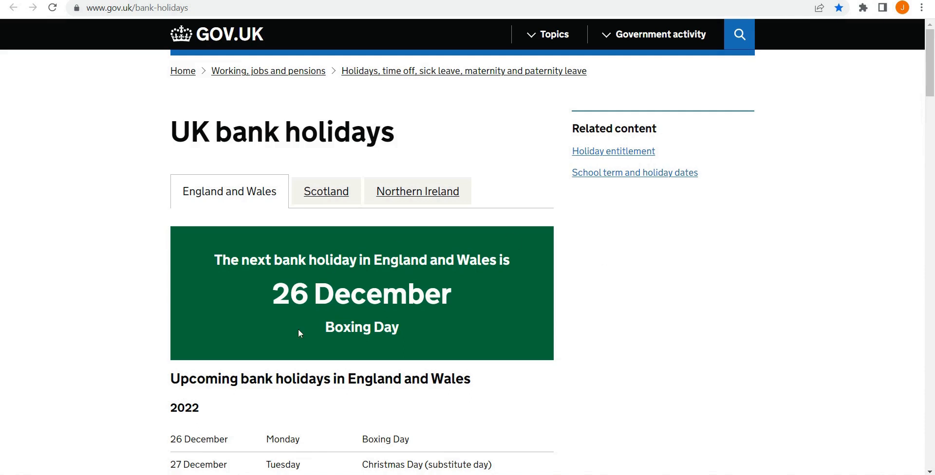
pyautogui.scroll(-3)
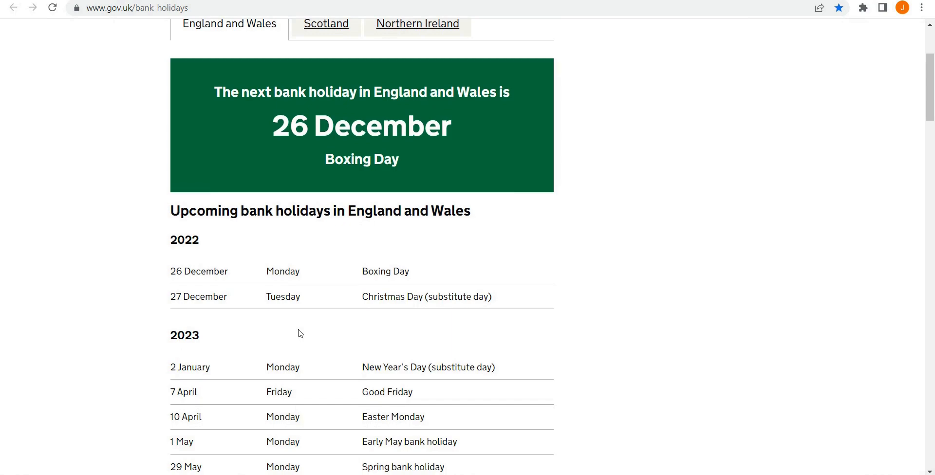
pyautogui.scroll(-3)
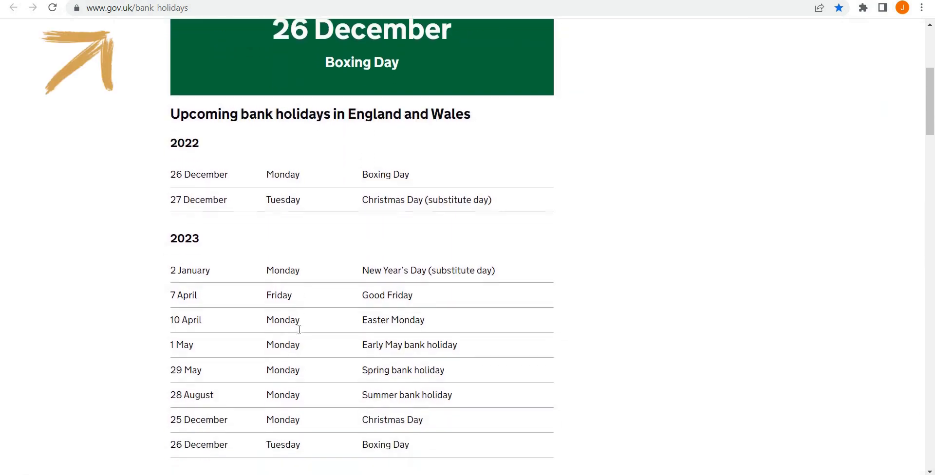
pyautogui.scroll(-3)
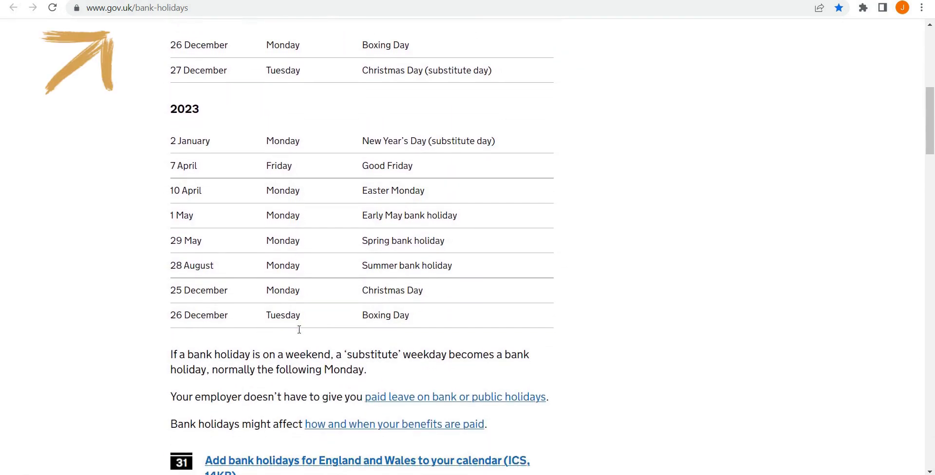
pyautogui.scroll(-3)
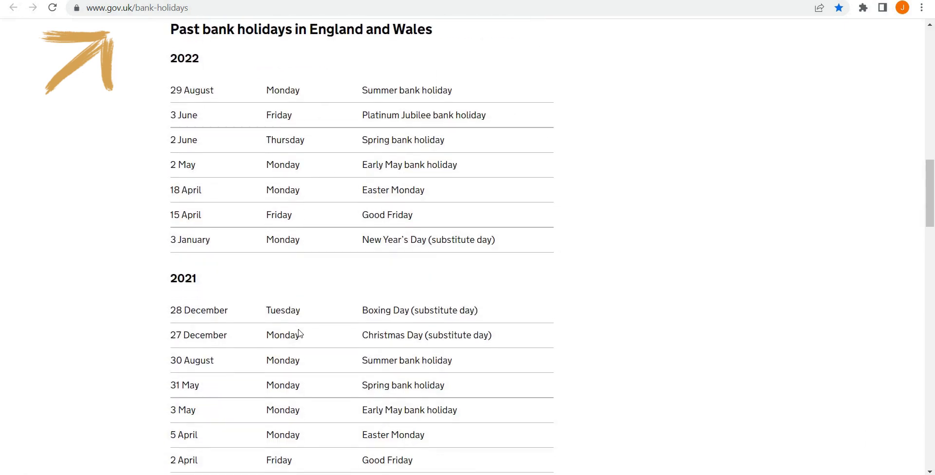
pyautogui.scroll(3)
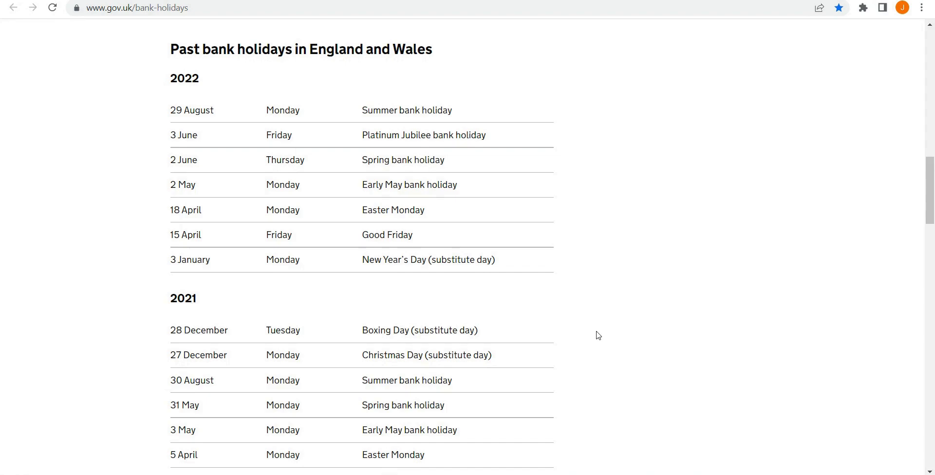
pyautogui.moveTo(694, 242)
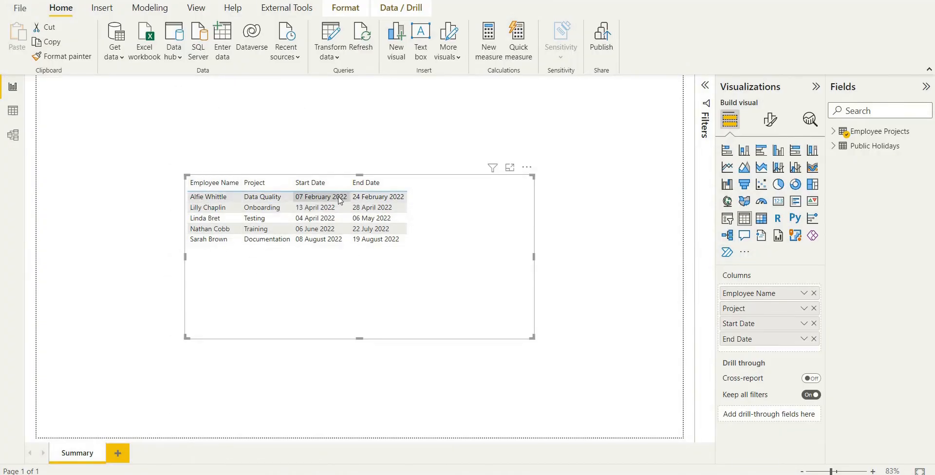
pyautogui.moveTo(452, 224)
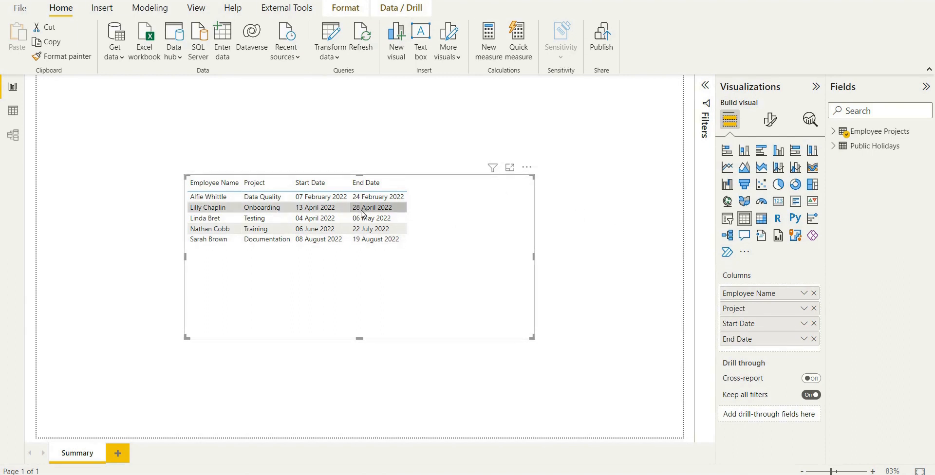
pyautogui.moveTo(372, 207)
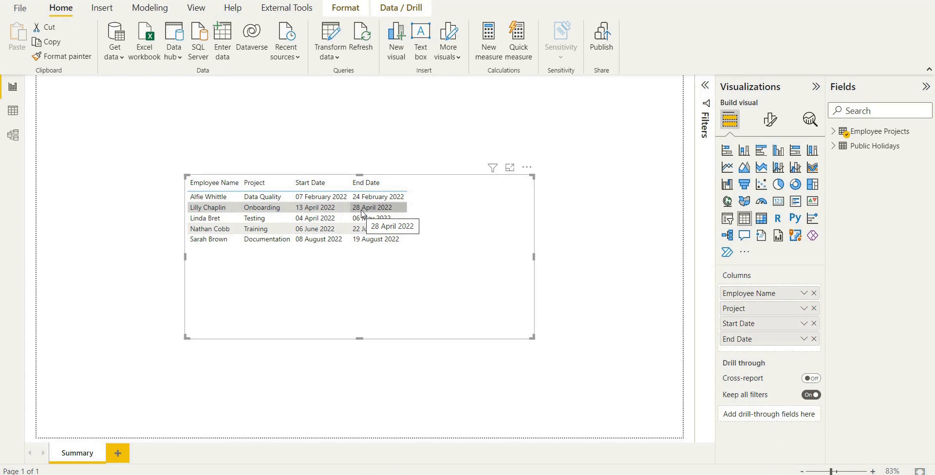
pyautogui.moveTo(561, 211)
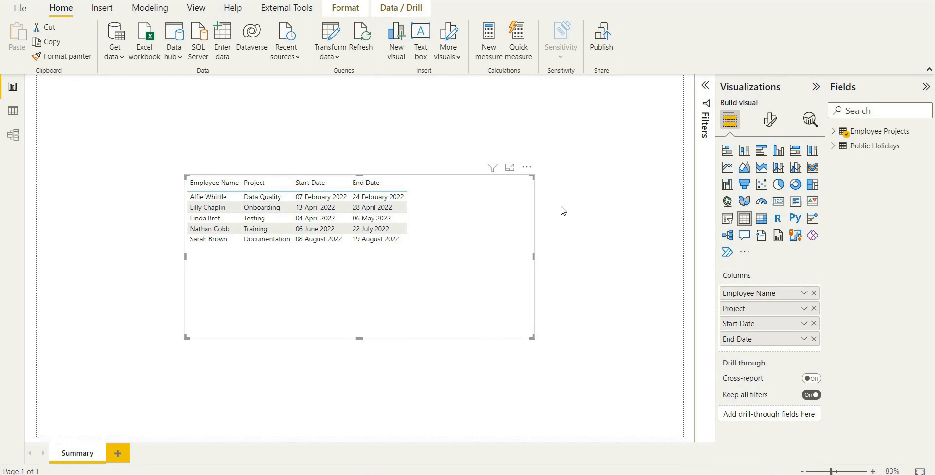
pyautogui.moveTo(876, 145)
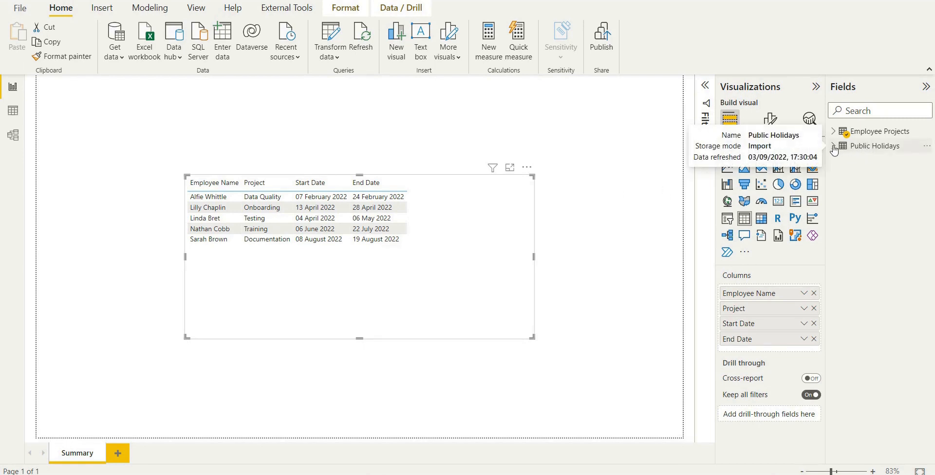
# Inspect the Public Holidays query's Changed Type and Removed Columns steps, confirming only Holiday Date remains
pyautogui.click(841, 146)
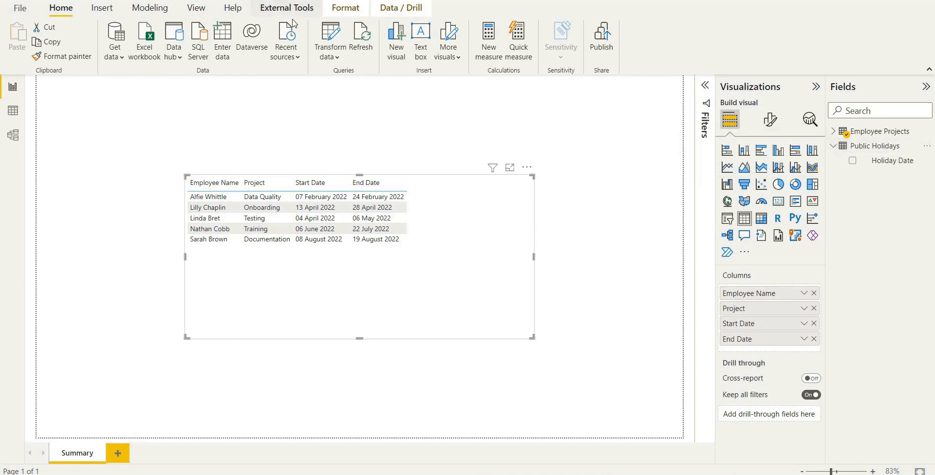
pyautogui.click(328, 33)
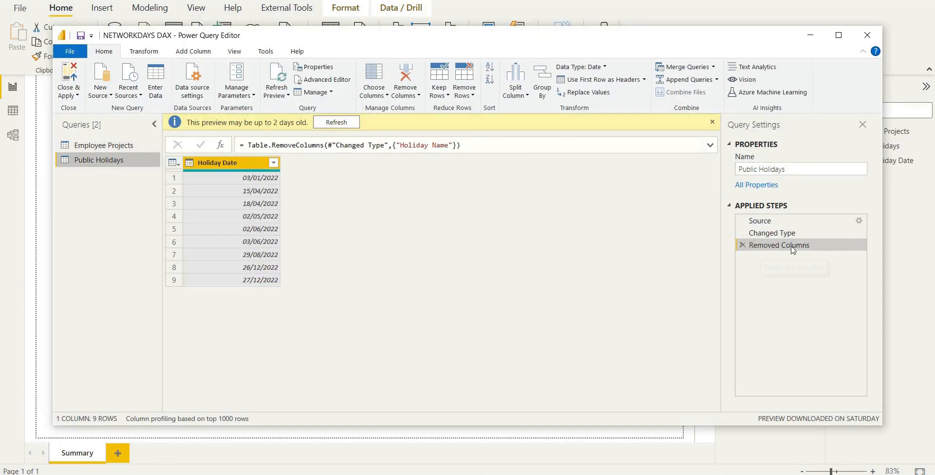
pyautogui.click(772, 233)
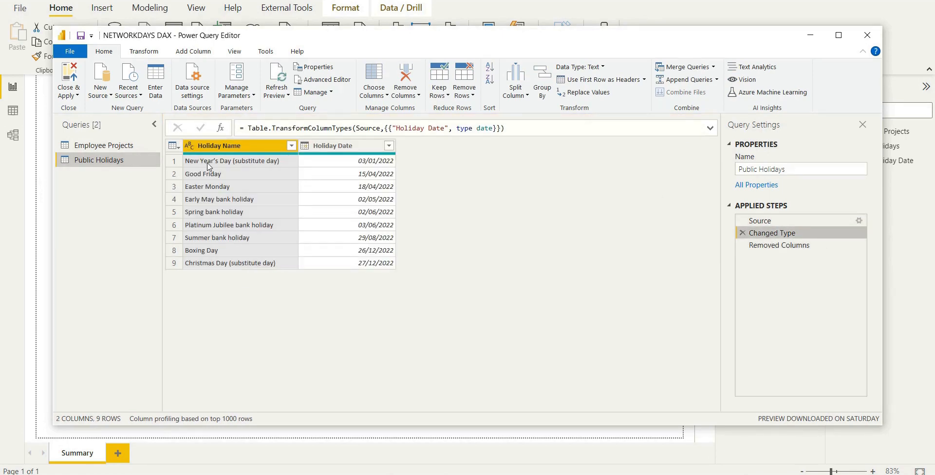
pyautogui.moveTo(225, 280)
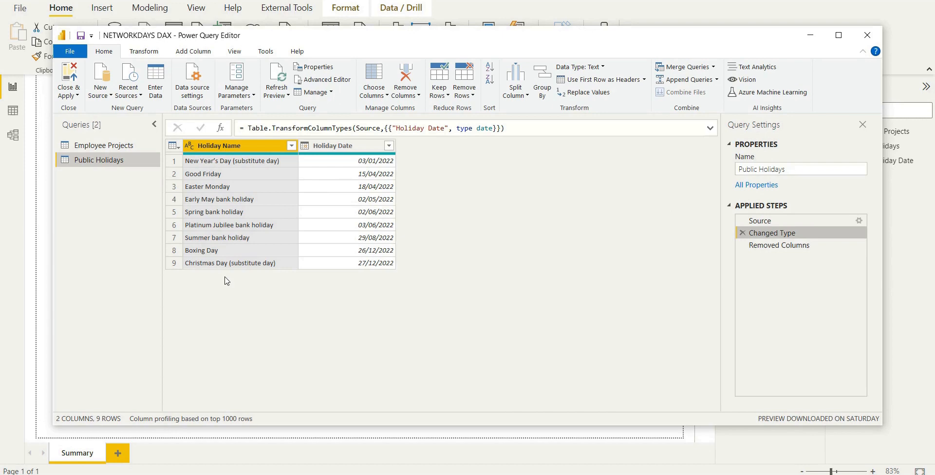
pyautogui.click(778, 245)
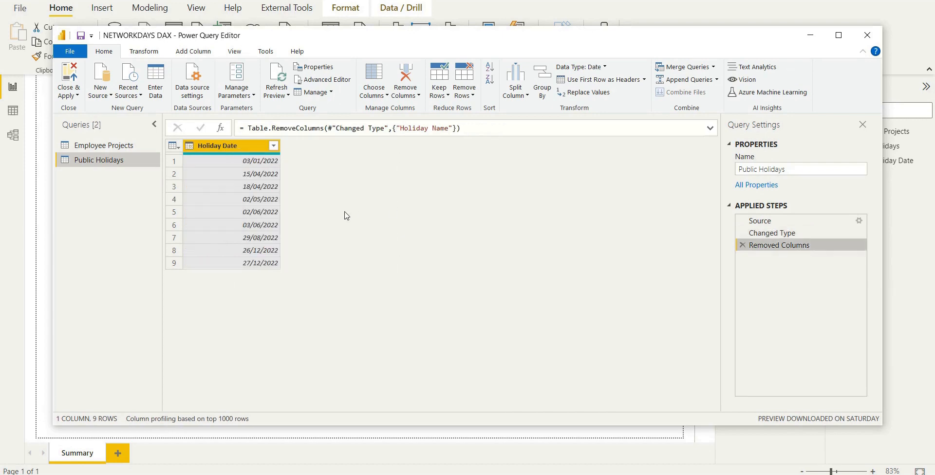
pyautogui.click(68, 78)
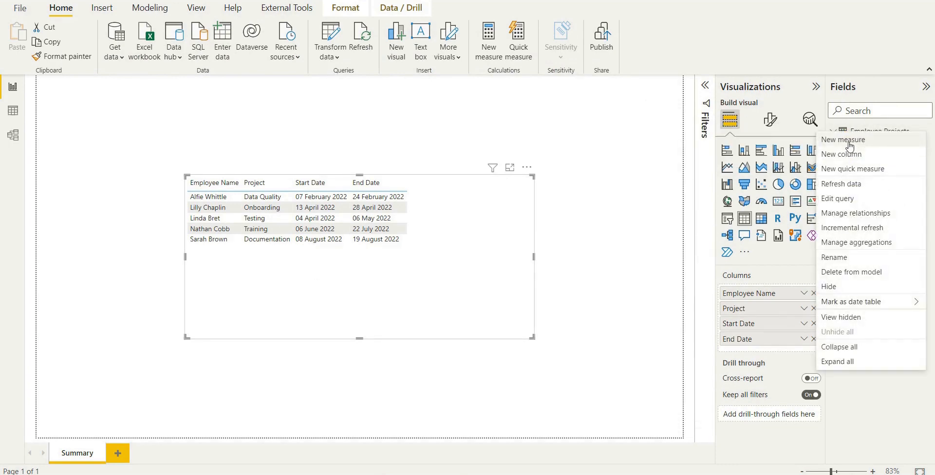
# Start a Working Days measure with VAR StartDate = SELECTEDVALUE('Employee Projects'[Start Date])
pyautogui.click(843, 139)
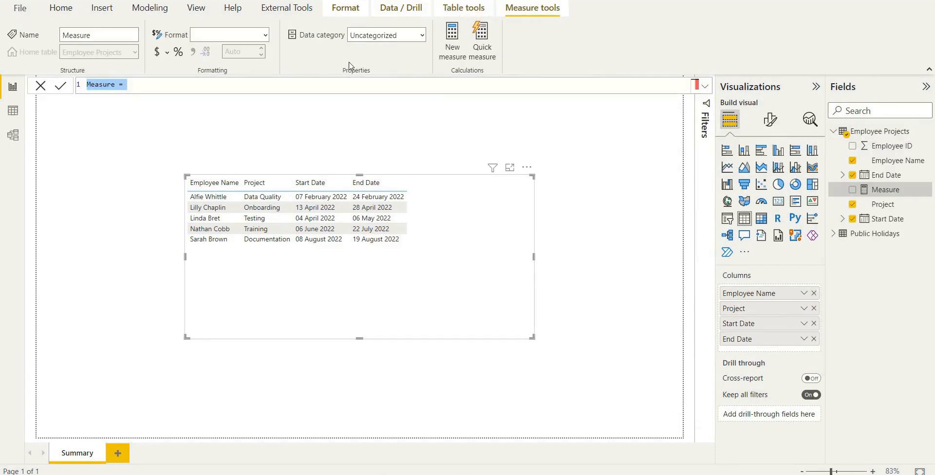
pyautogui.click(113, 87)
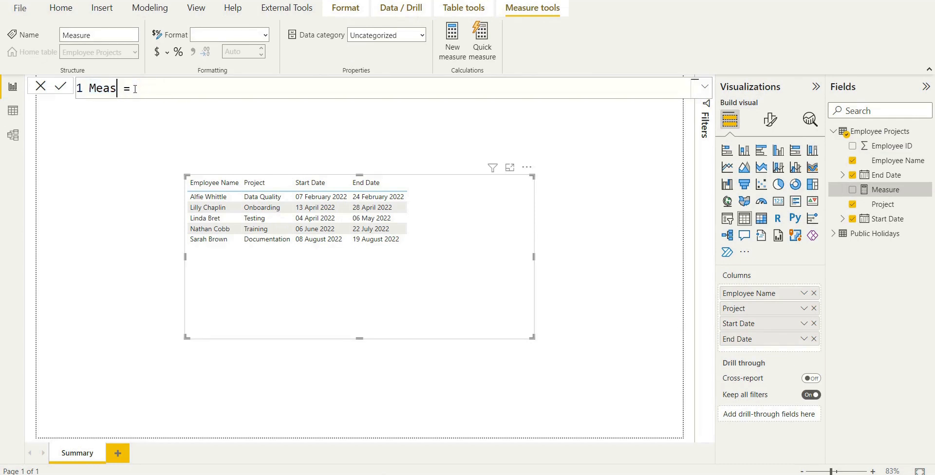
pyautogui.write('Working Day')
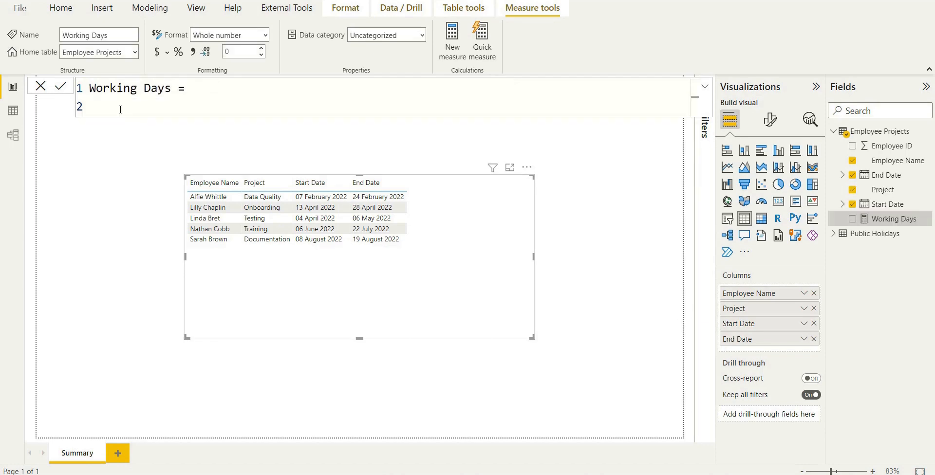
pyautogui.write('VAR')
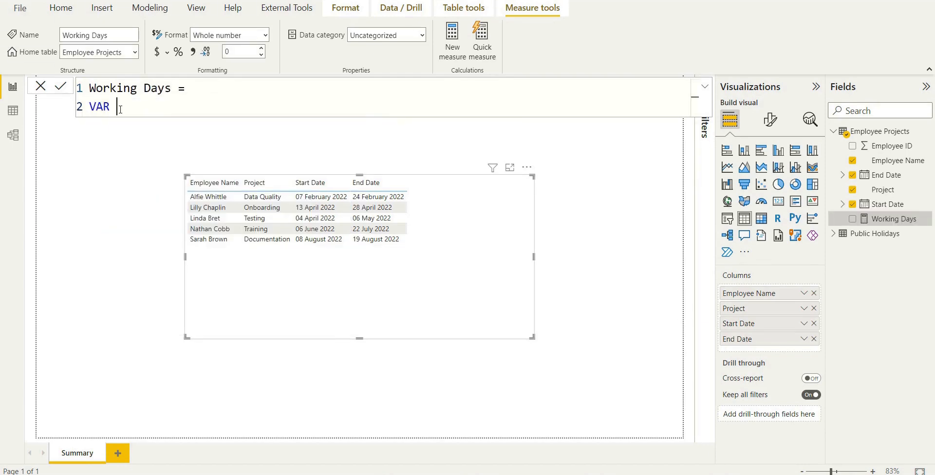
pyautogui.write('StartDate')
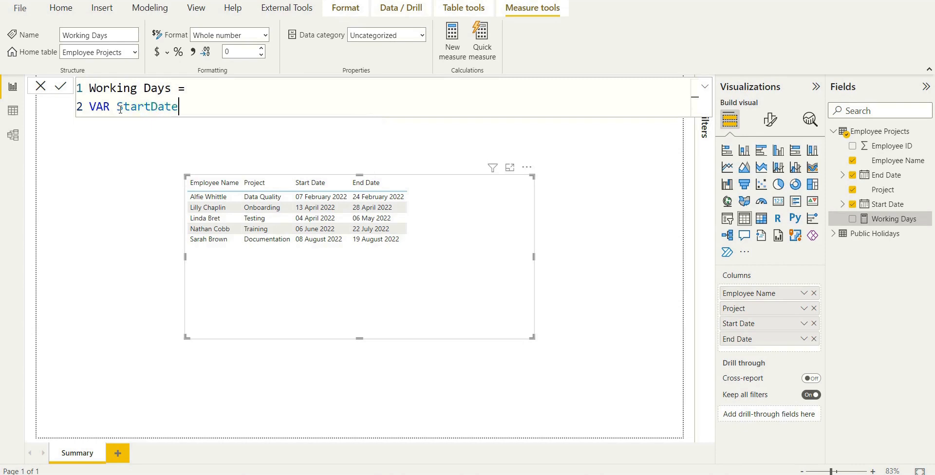
pyautogui.write('=')
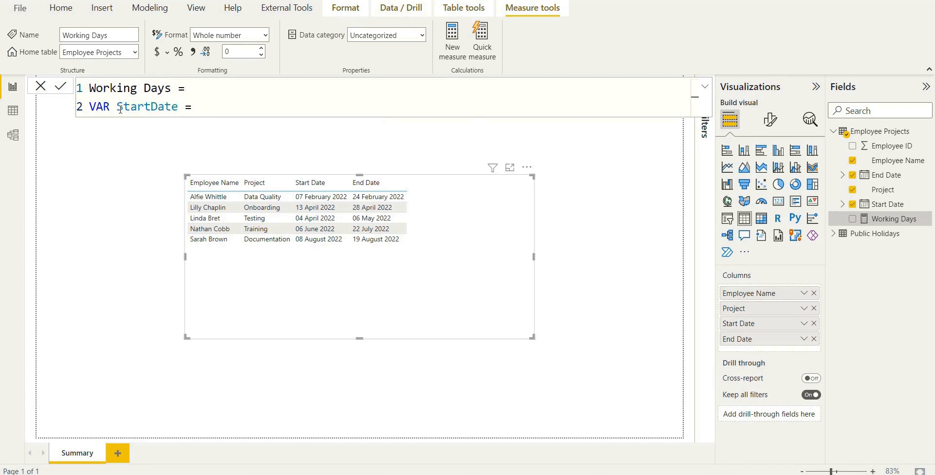
pyautogui.write('SELECTEDVALUE')
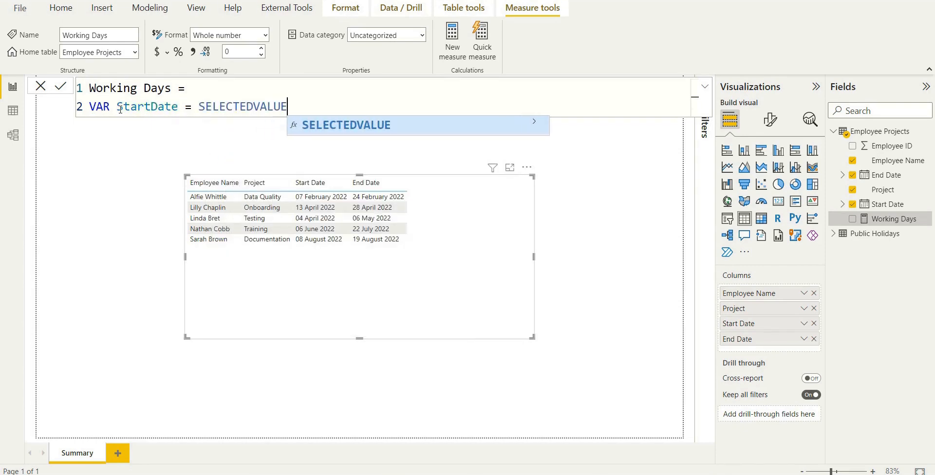
pyautogui.write('(')
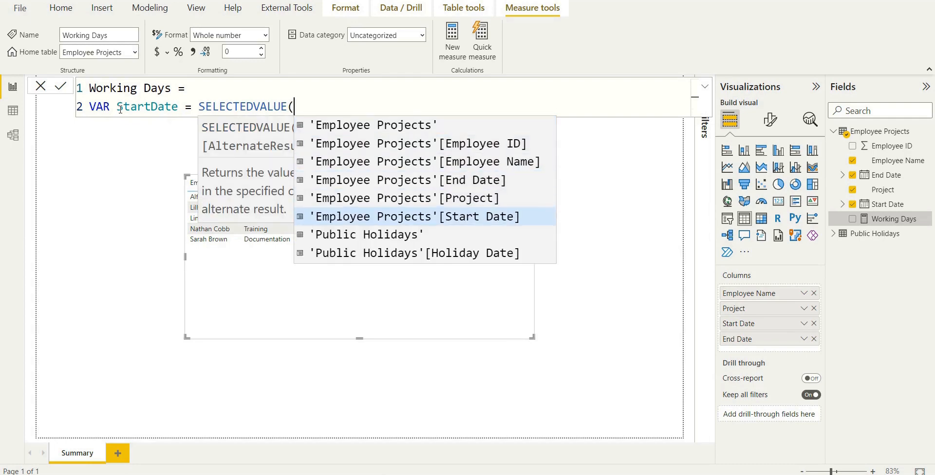
pyautogui.click(418, 216)
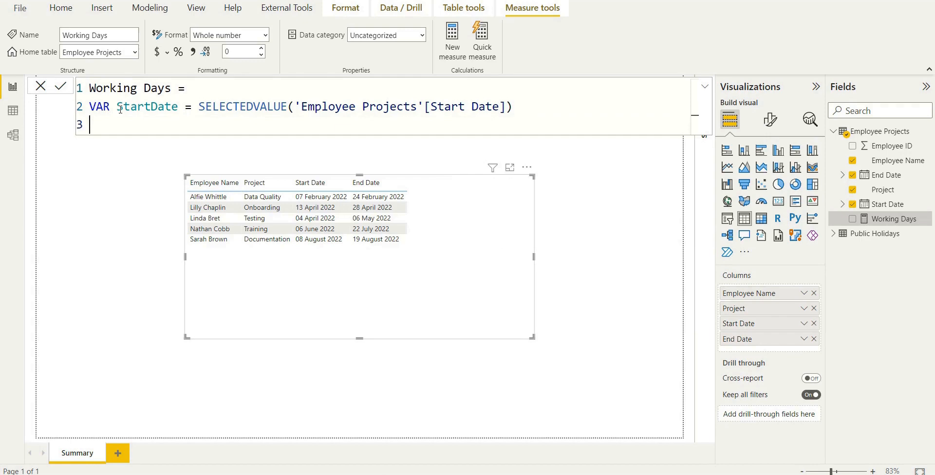
# Add VAR EndDate = SELECTEDVALUE('Employee Projects'[End Date]) to the measure
pyautogui.write('VAR End')
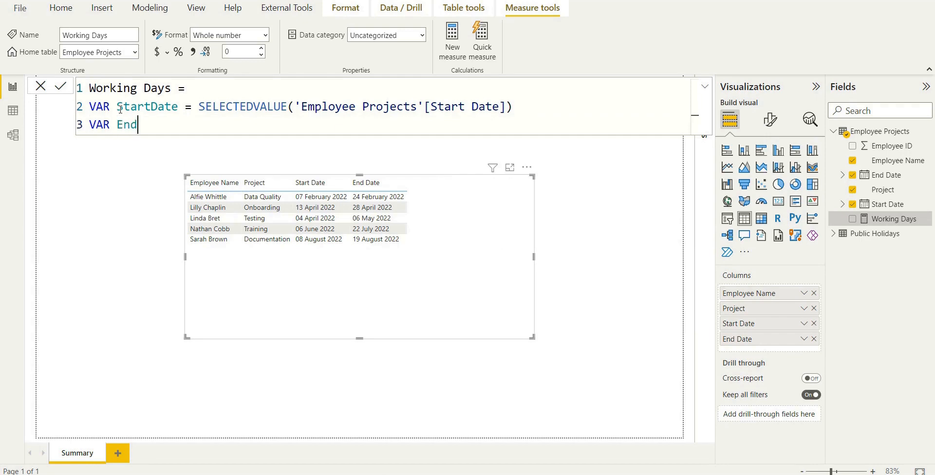
pyautogui.write('Date =')
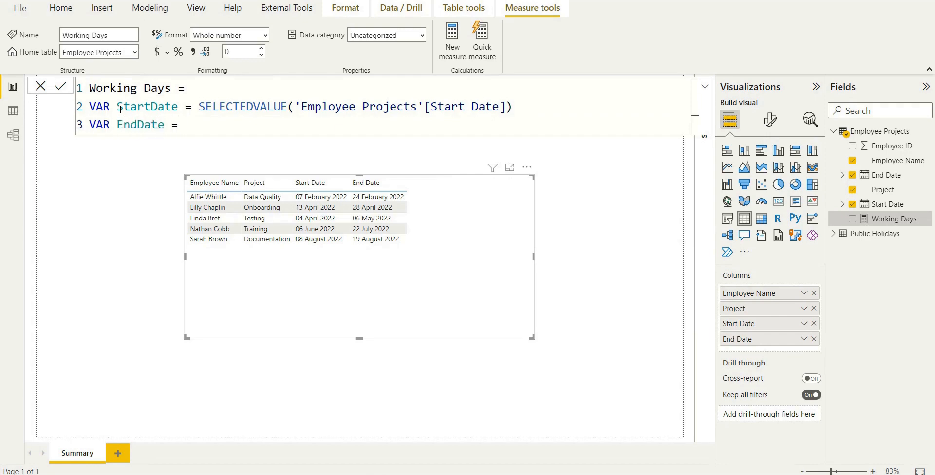
pyautogui.write('SELE')
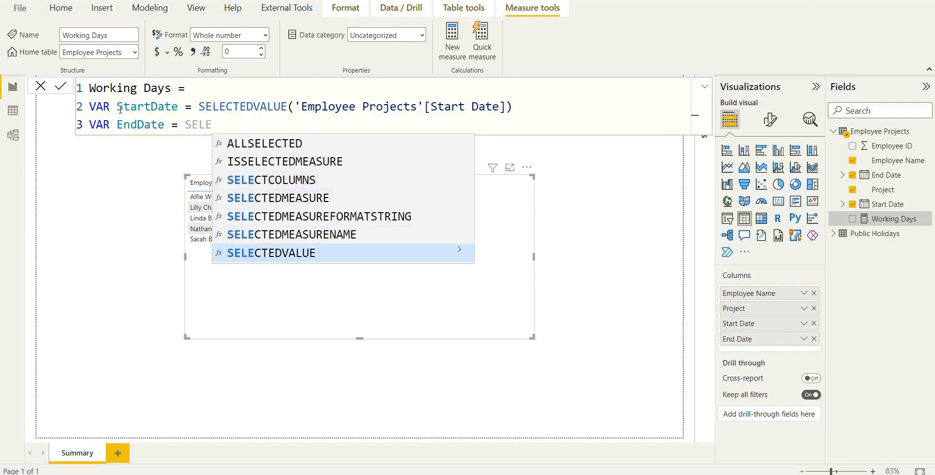
pyautogui.click(270, 254)
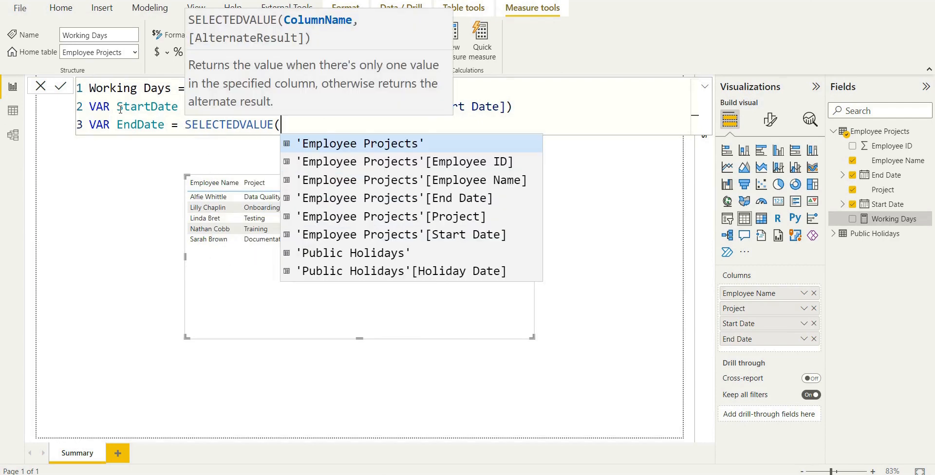
pyautogui.click(393, 198)
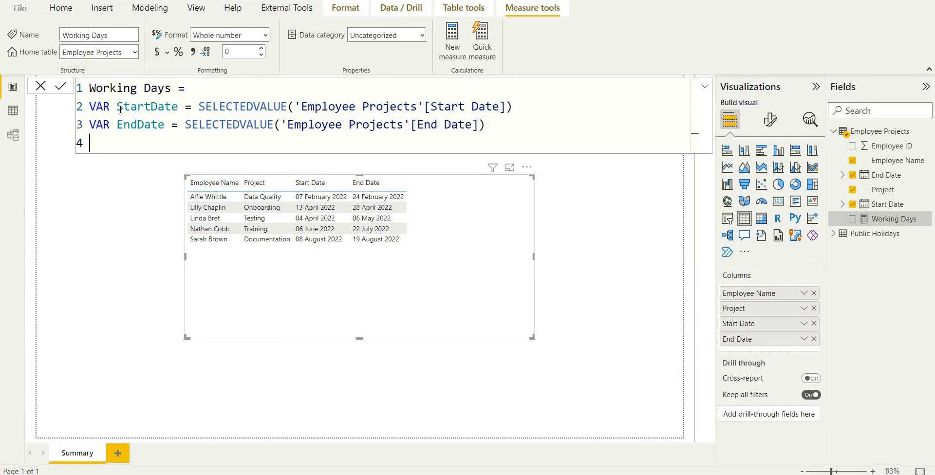
# Write RETURN NETWORKDAYS(StartDate, EndDate, 1, 'Public Holidays') to finish the measure
pyautogui.write('RETURN')
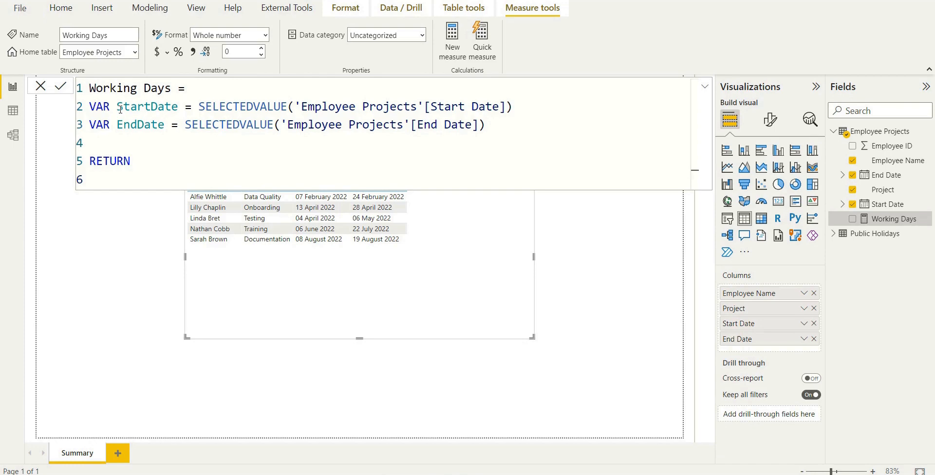
pyautogui.write('NETWORKDAYS(')
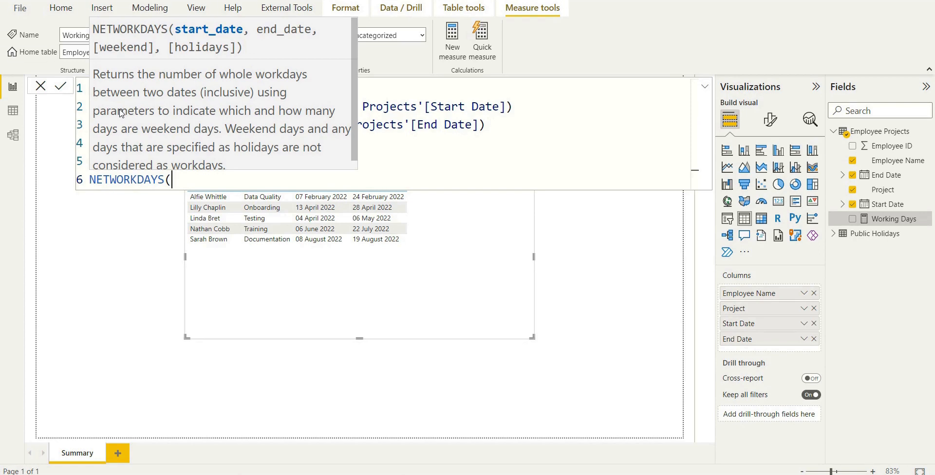
pyautogui.write('StartDate,')
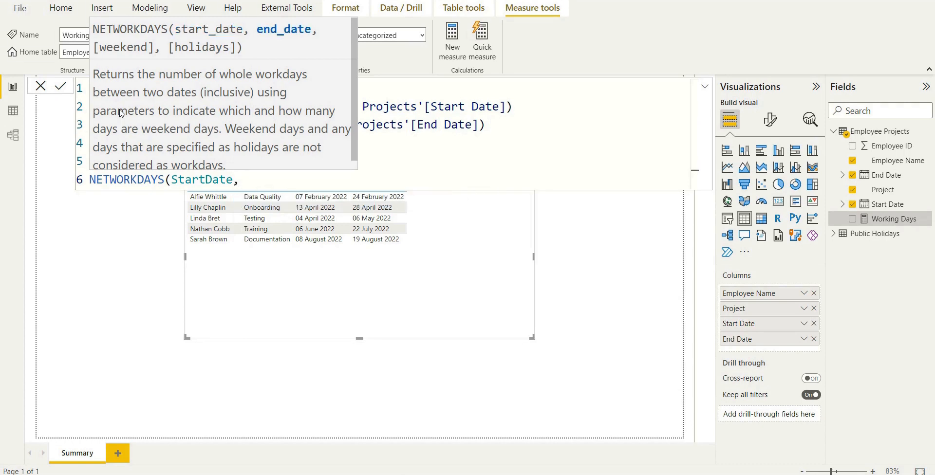
pyautogui.write('EndDate')
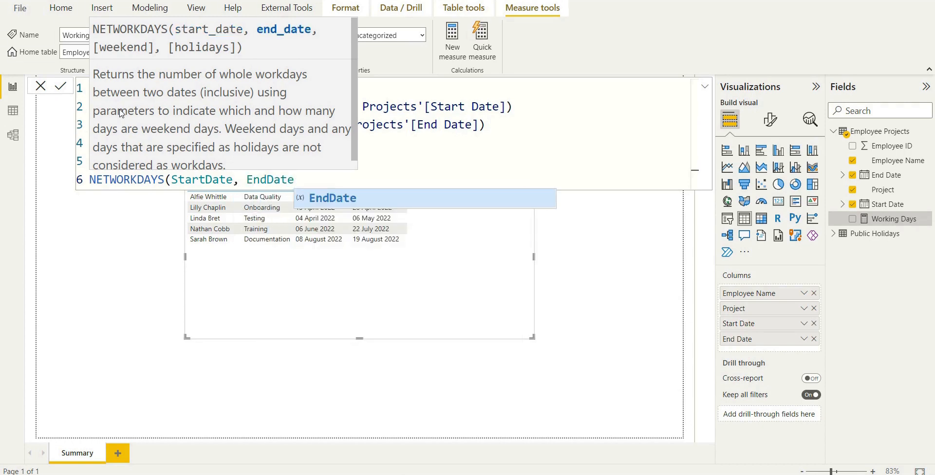
pyautogui.moveTo(183, 78)
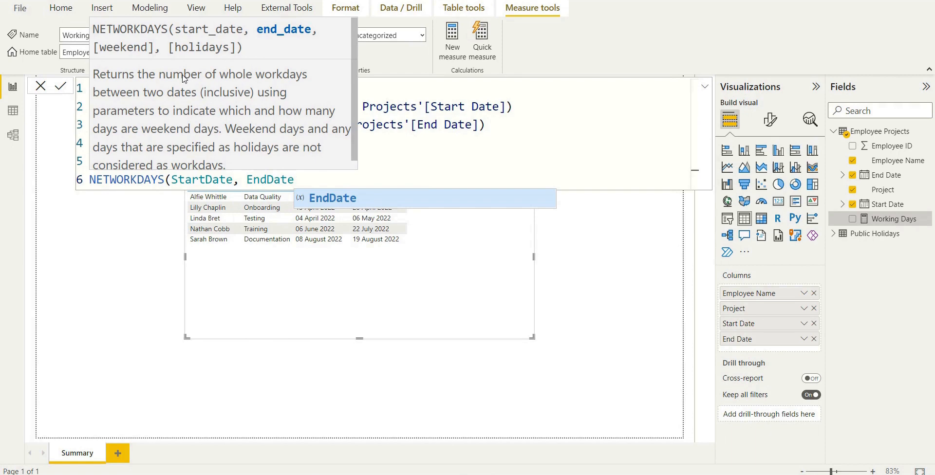
pyautogui.moveTo(194, 147)
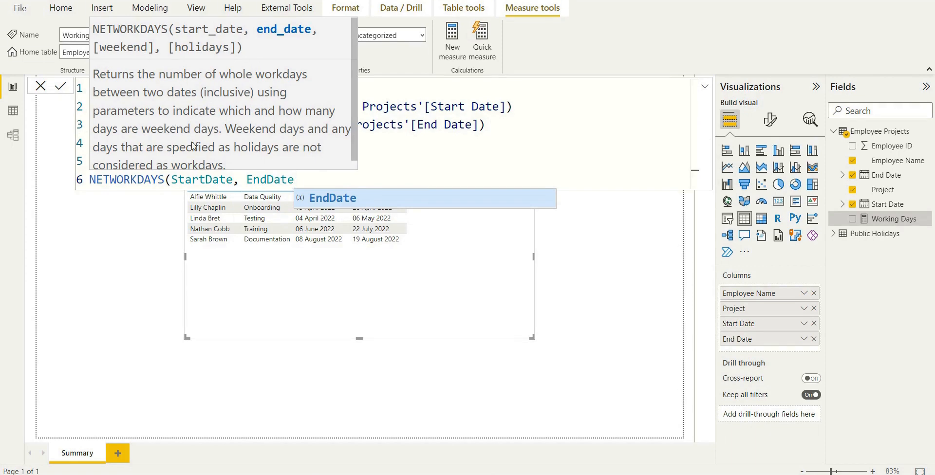
pyautogui.write(', 1')
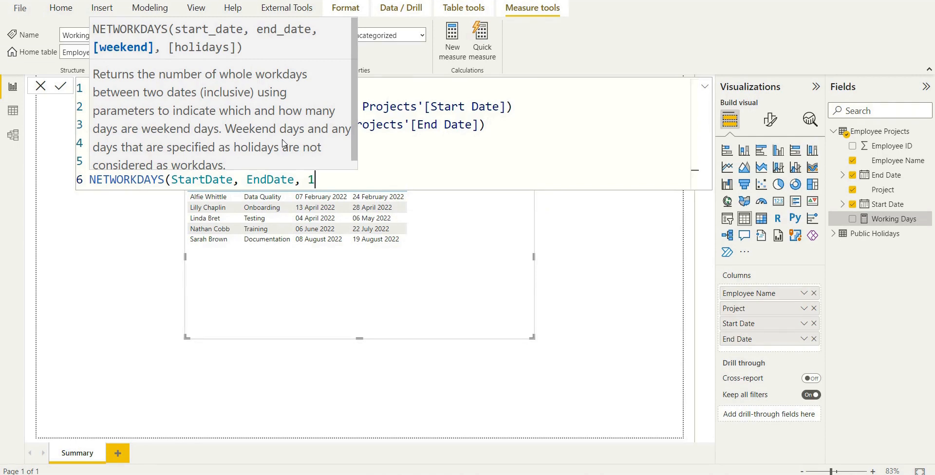
pyautogui.write(', Pu')
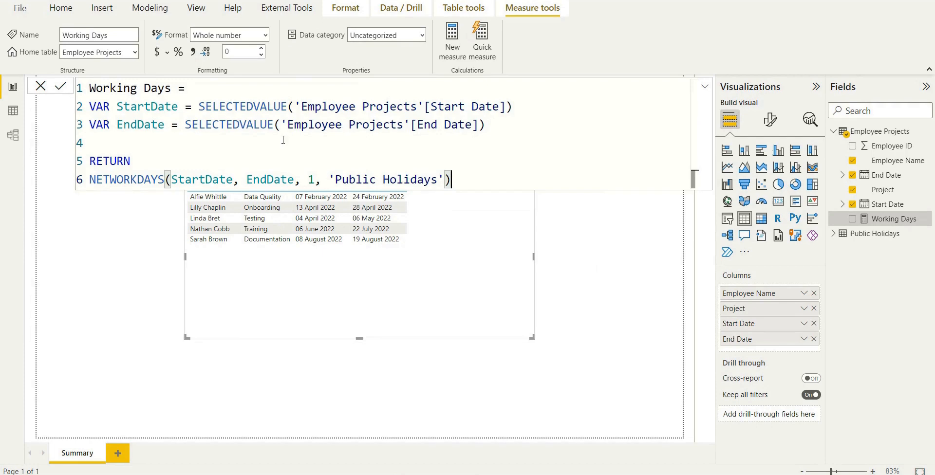
pyautogui.moveTo(495, 126)
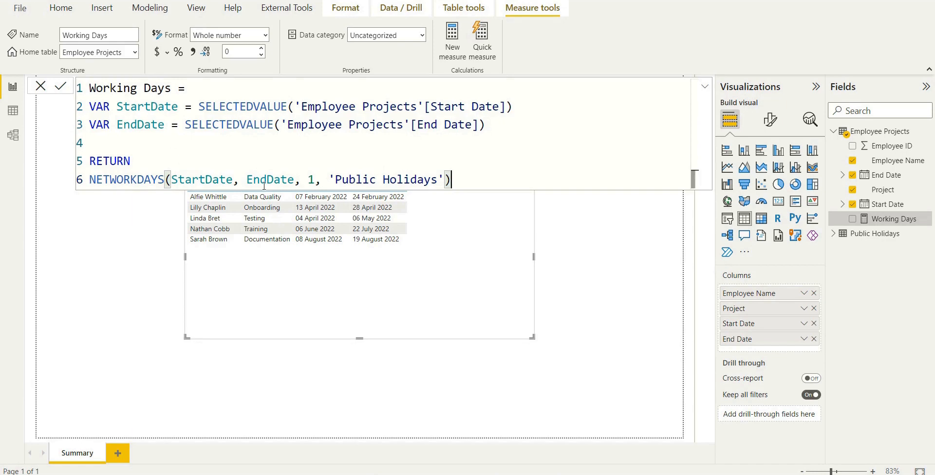
pyautogui.moveTo(312, 182)
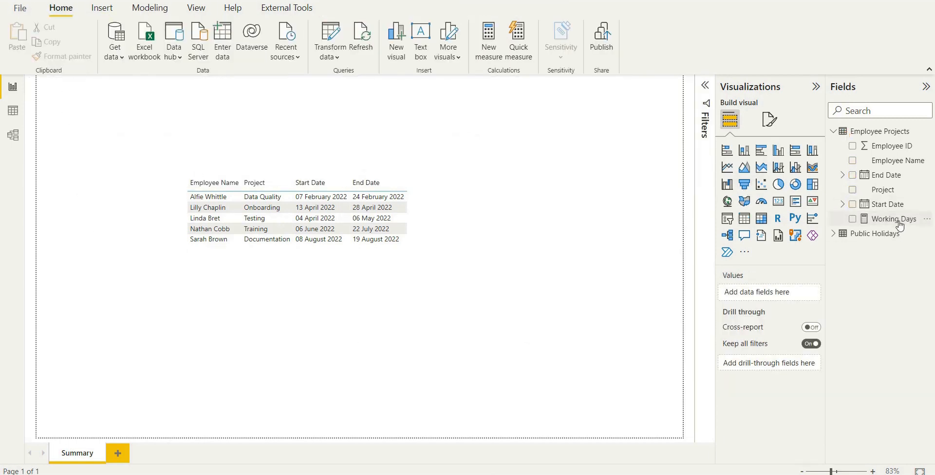
# Add Working Days to the Summary table (14, 12, 25, 35, 10) and bring up the taskbar calendar
pyautogui.click(852, 219)
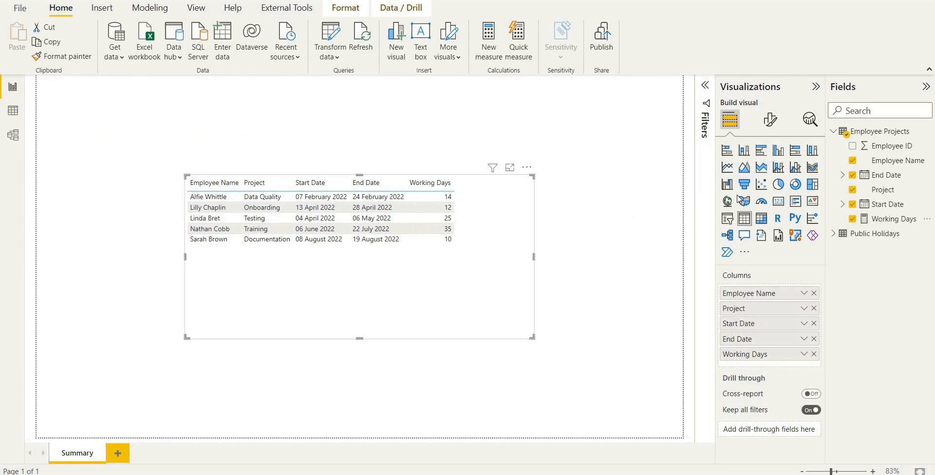
pyautogui.click(834, 131)
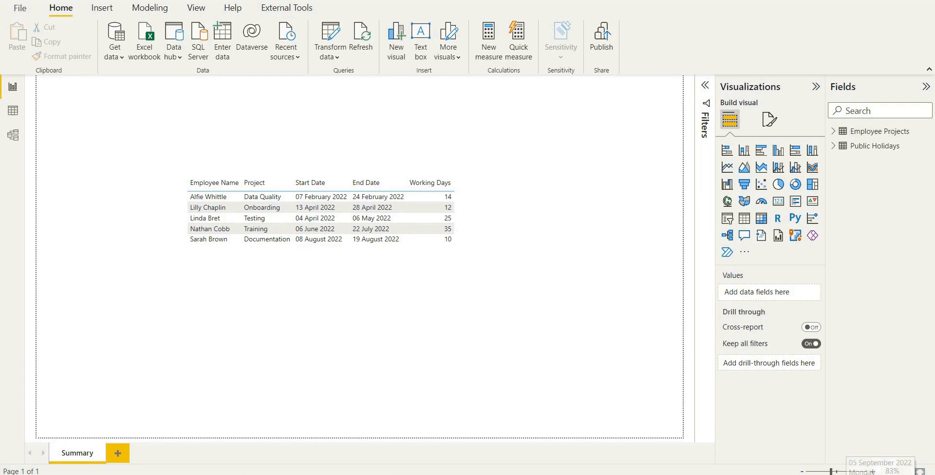
pyautogui.click(879, 466)
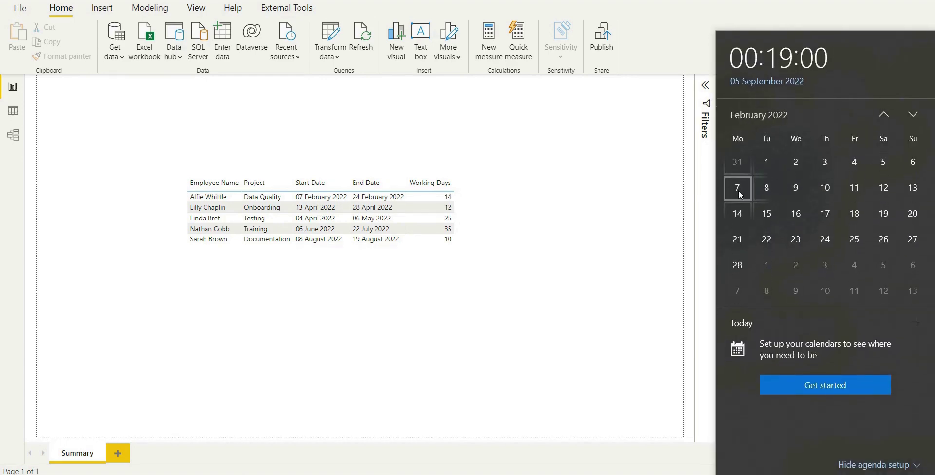